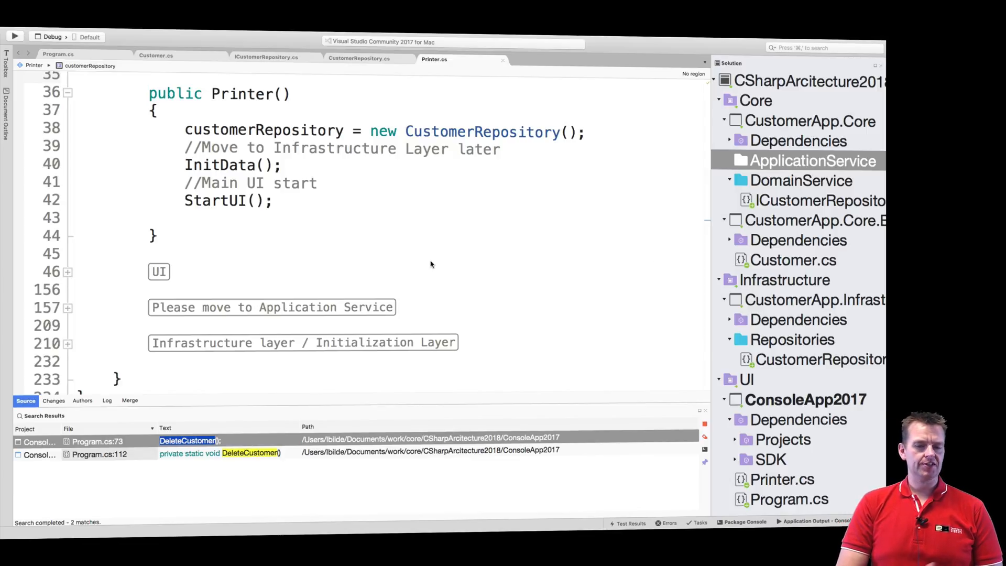
Peek inside the Repository area region and fold it back up
scroll(up, 3)
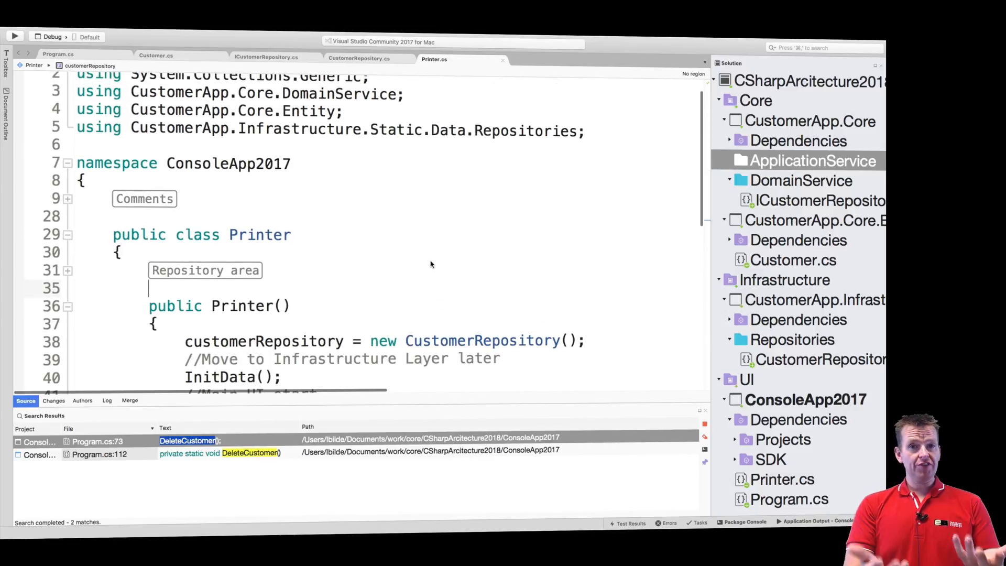
scroll(down, 3)
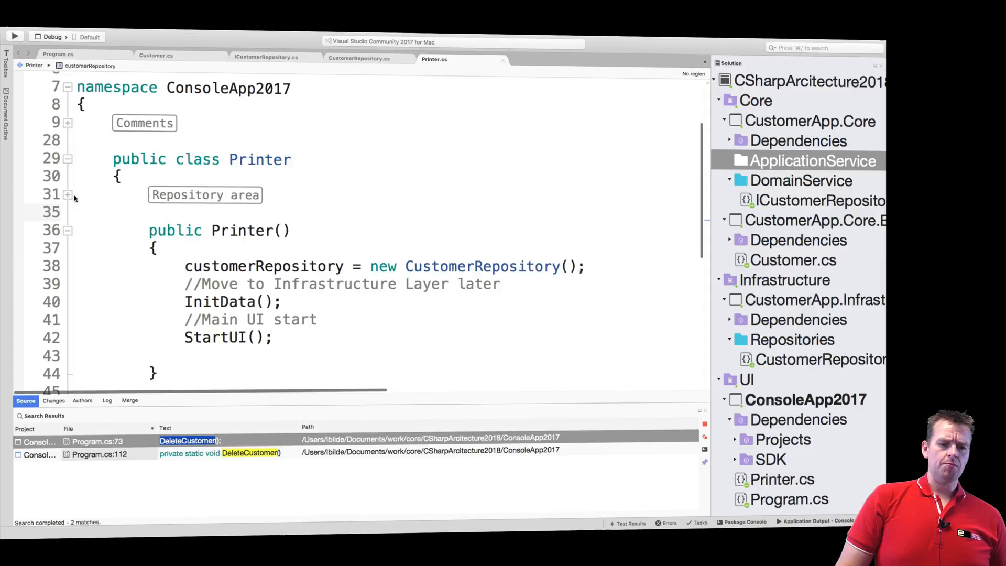
click(67, 195)
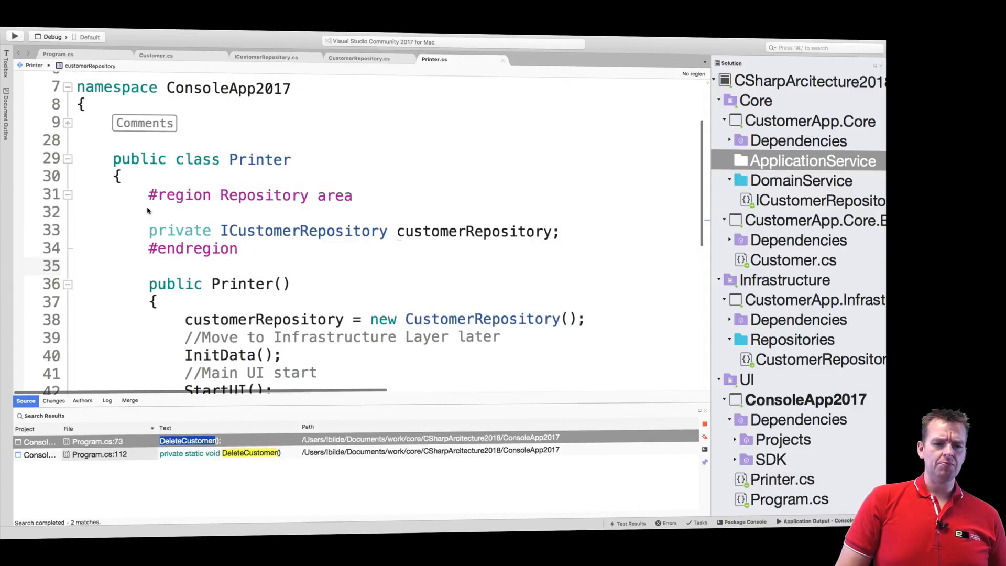
click(67, 195)
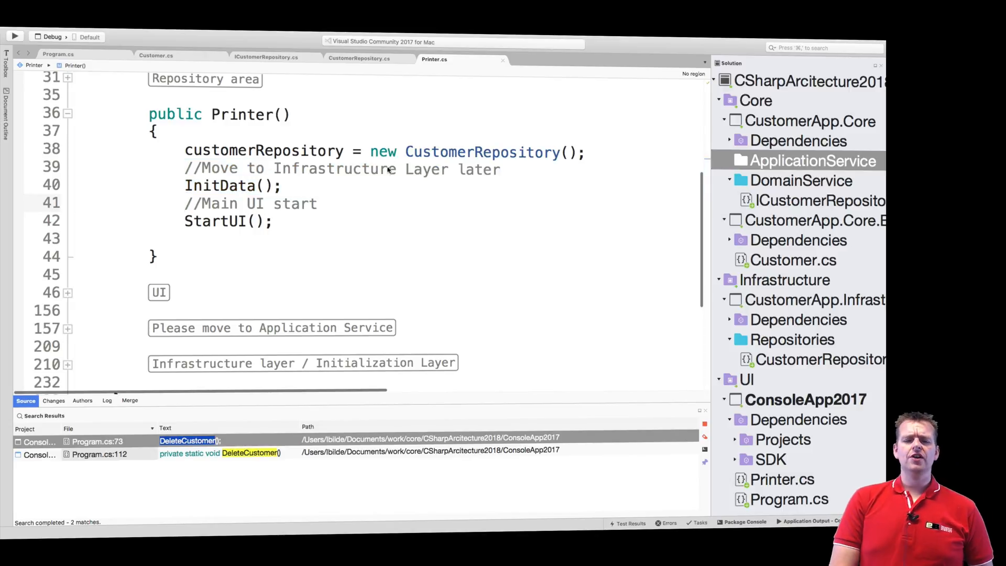
Expand the Infrastructure layer region to inspect InitData, then fold it again
scroll(down, 3)
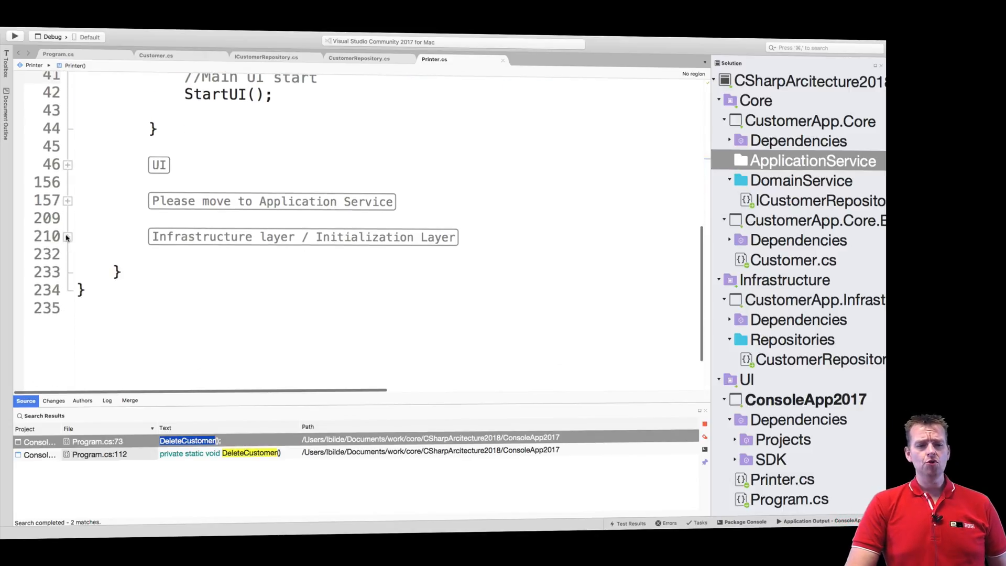
click(67, 236)
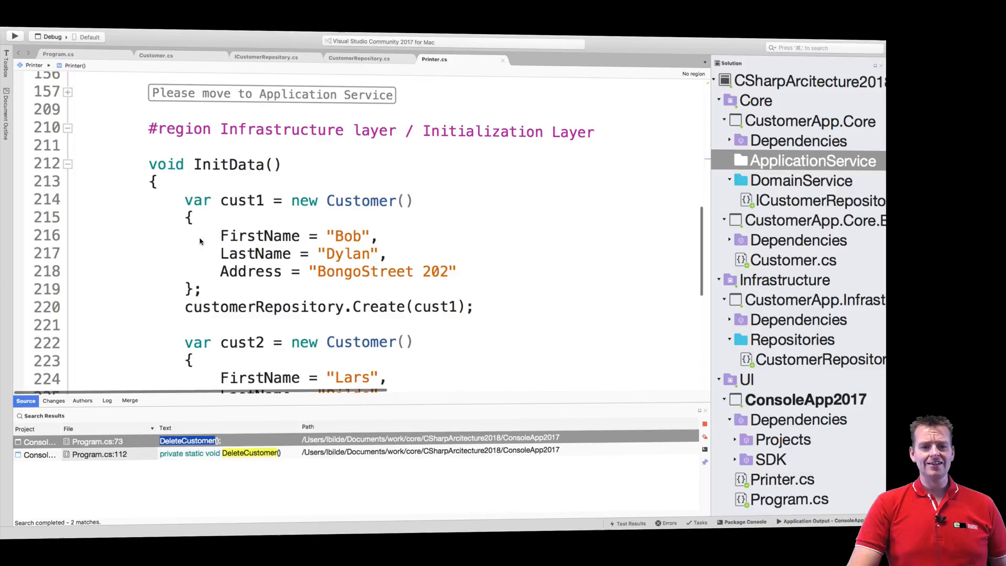
mouse_move(411, 289)
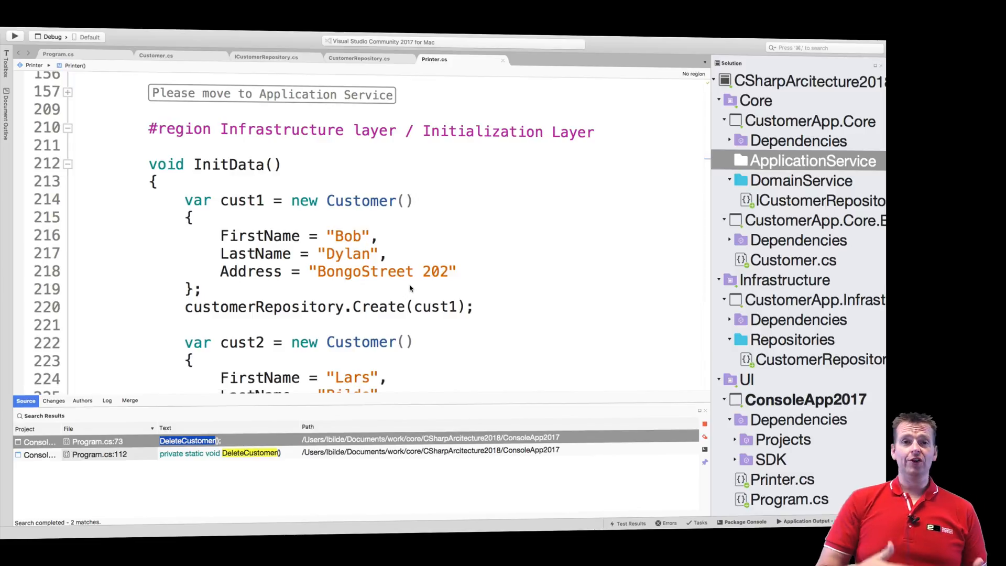
scroll(down, 3)
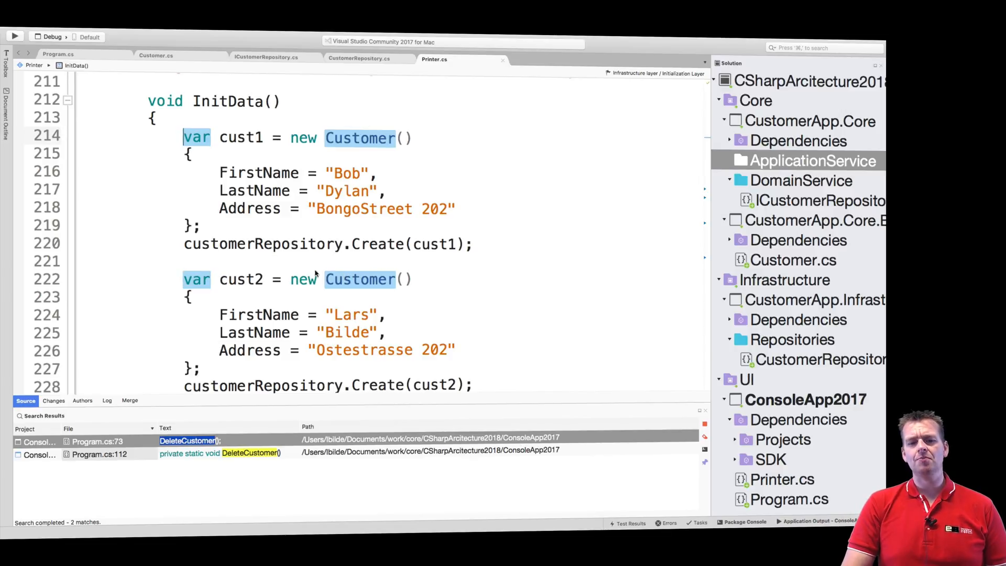
mouse_move(173, 196)
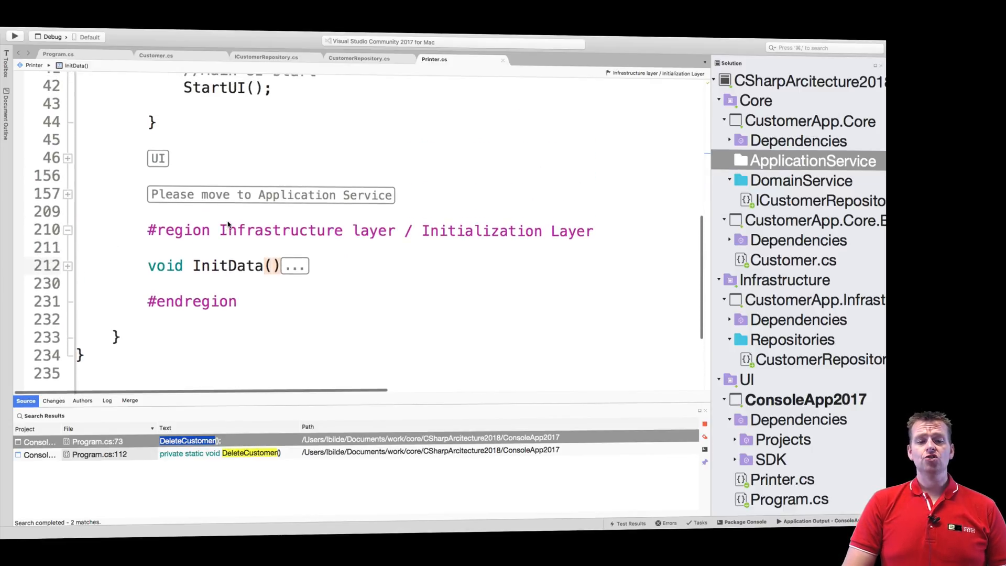
click(68, 229)
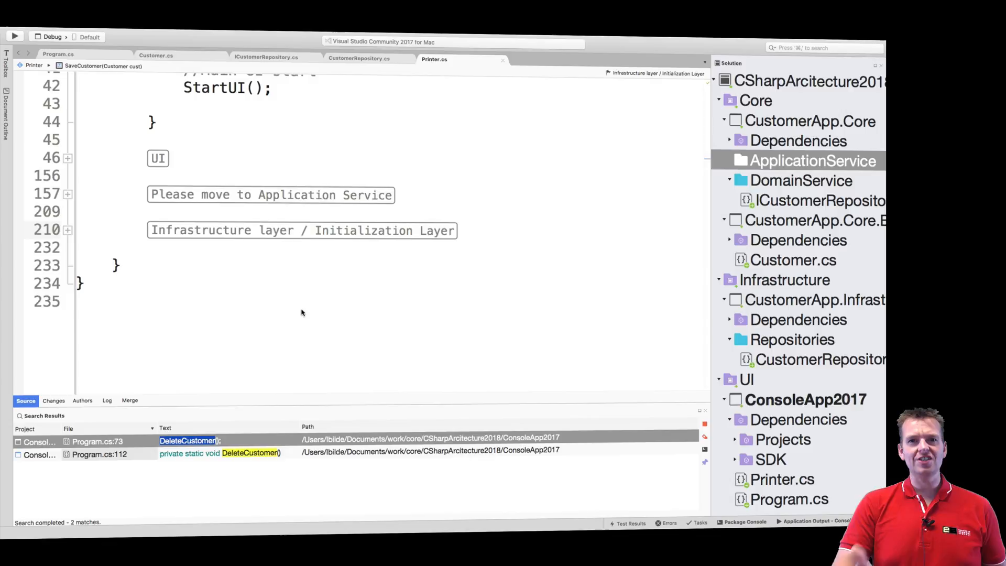
scroll(up, 3)
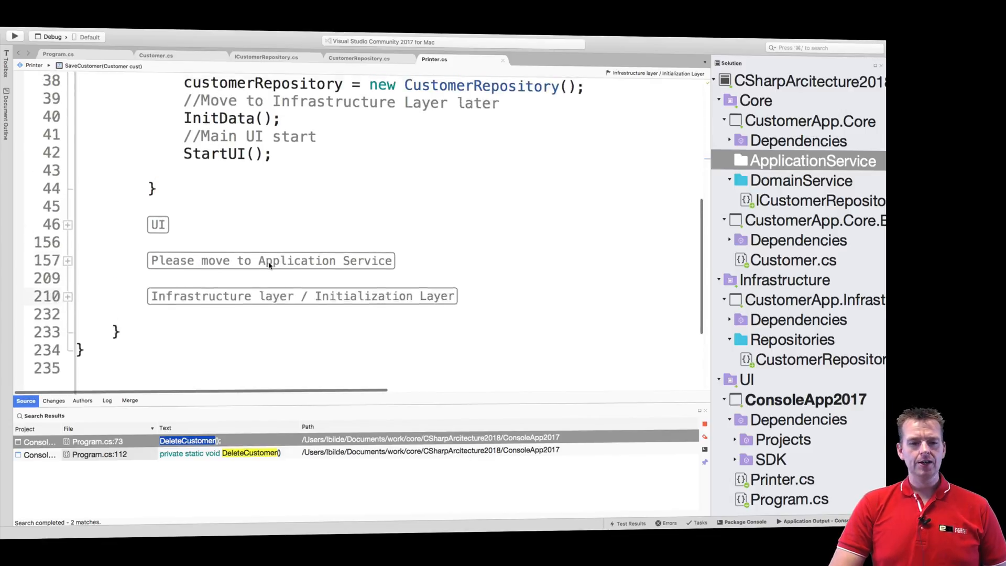
scroll(up, 3)
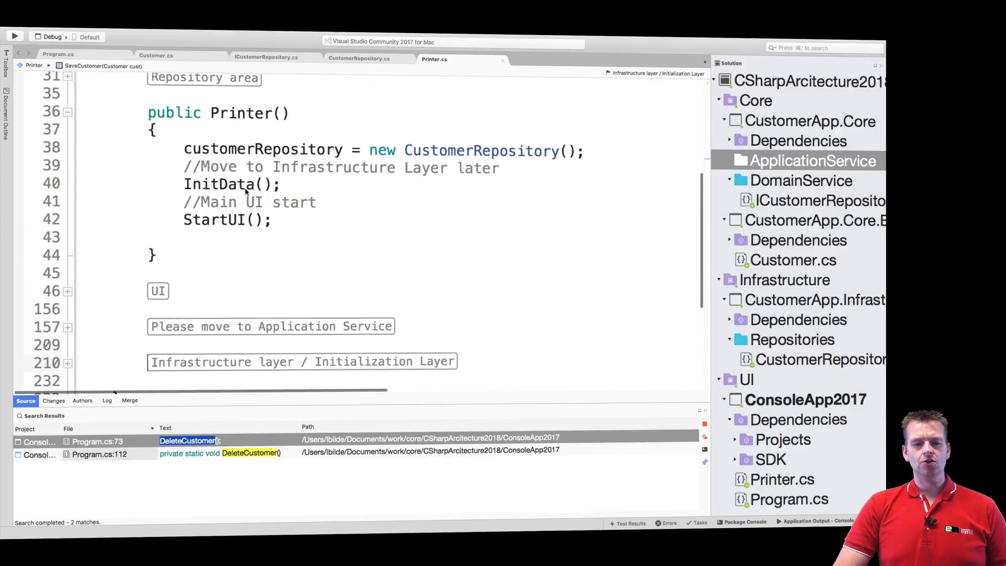
mouse_move(108, 294)
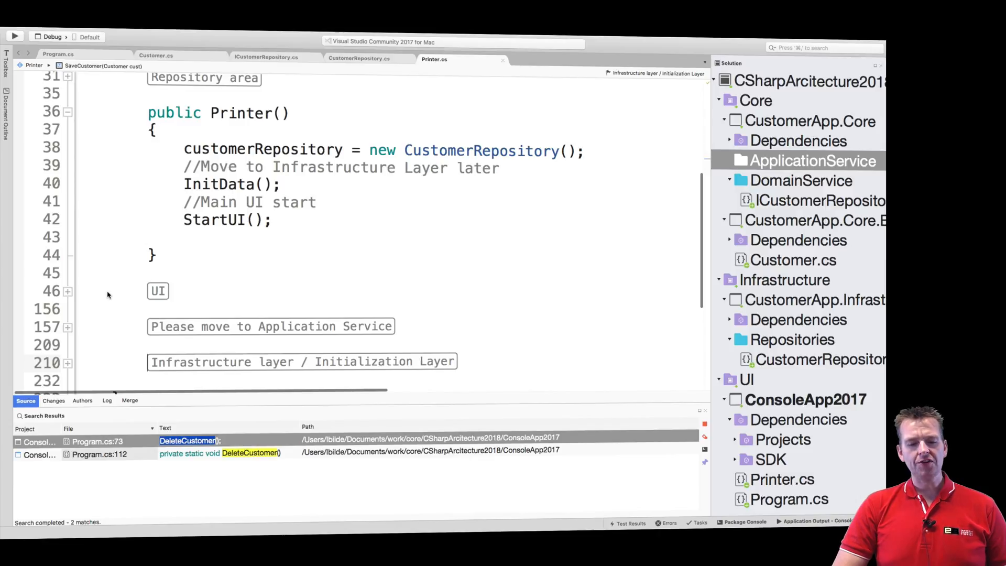
Expand the UI region and read down through StartUI's menu switch cases
click(67, 290)
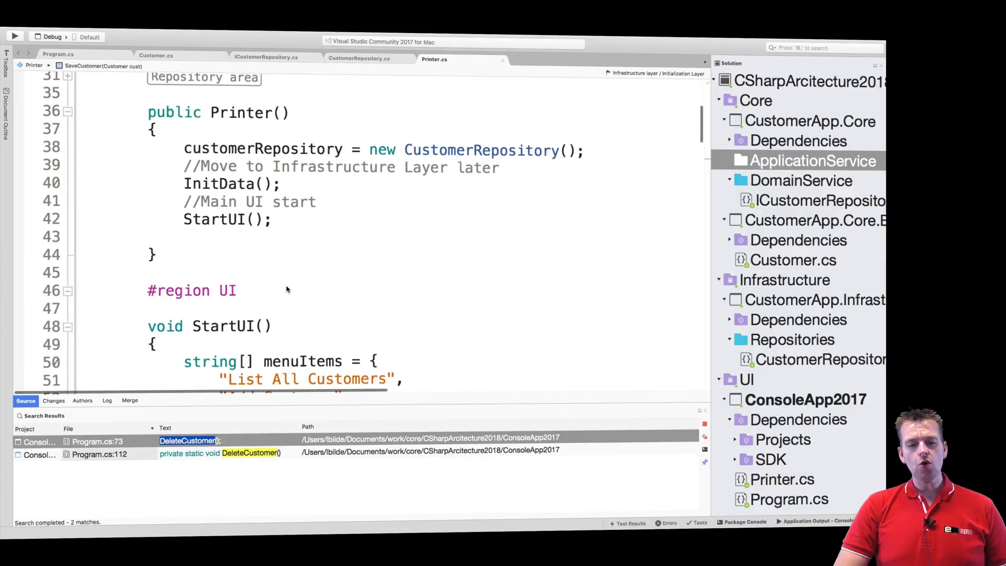
scroll(down, 3)
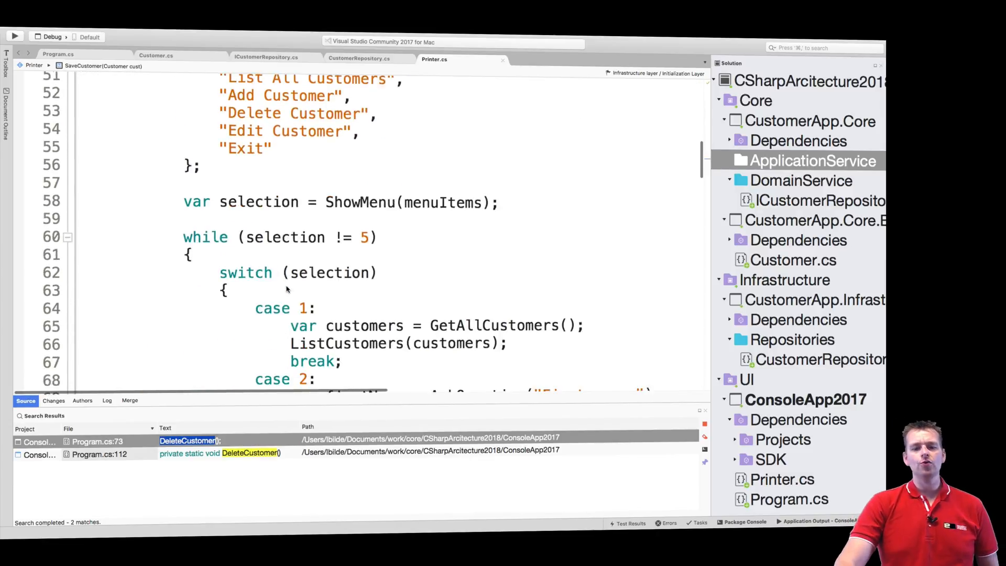
scroll(down, 3)
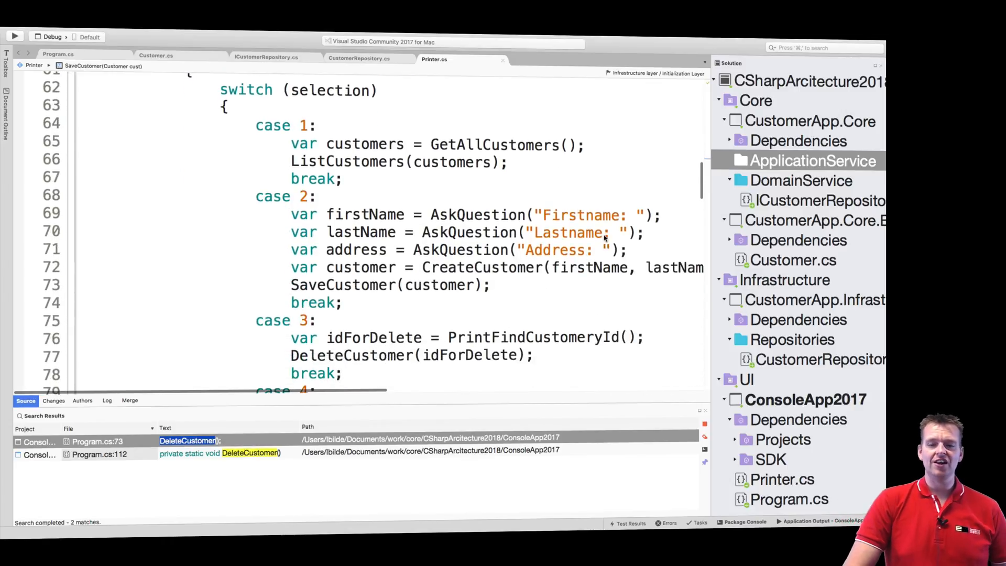
scroll(down, 3)
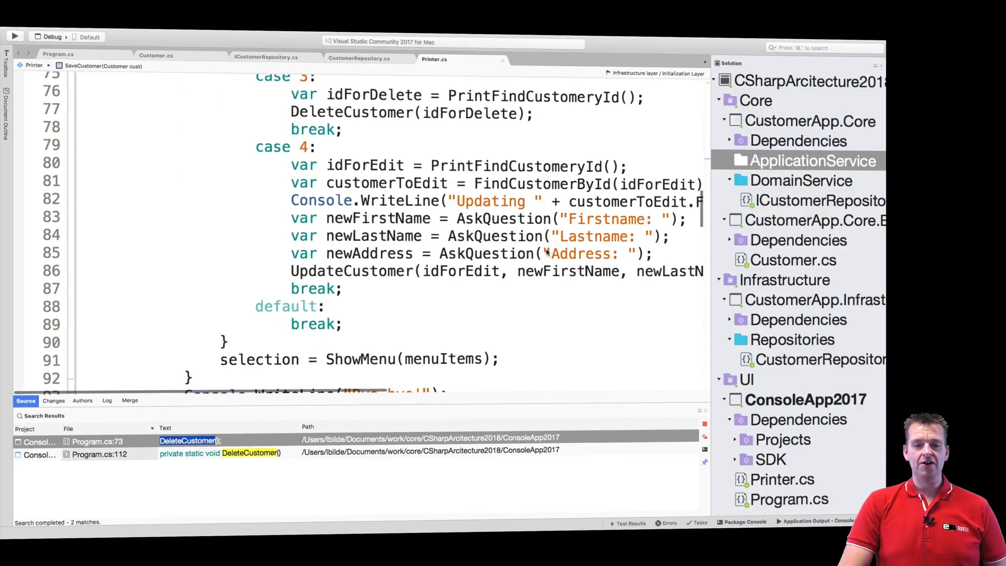
scroll(down, 3)
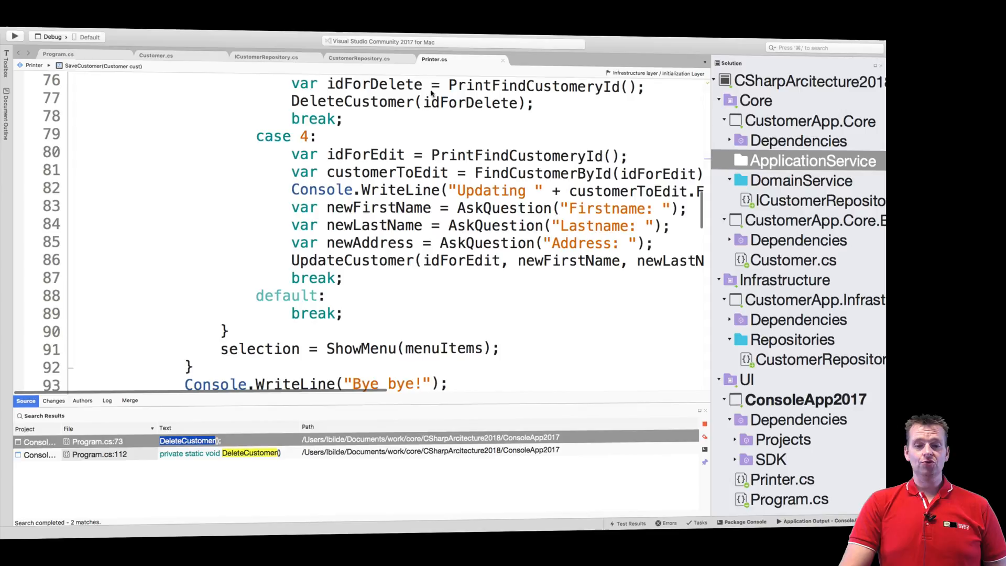
scroll(down, 3)
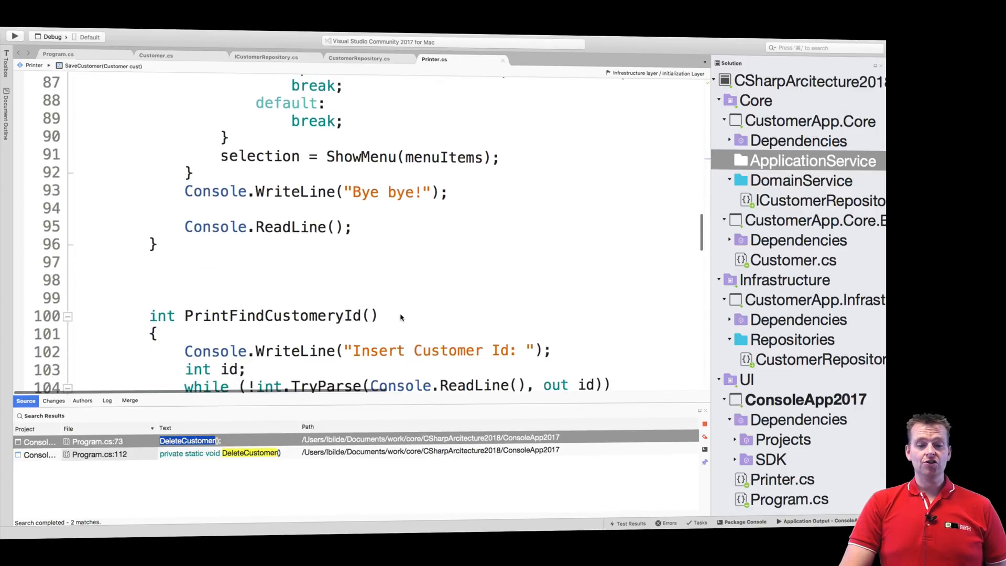
scroll(down, 3)
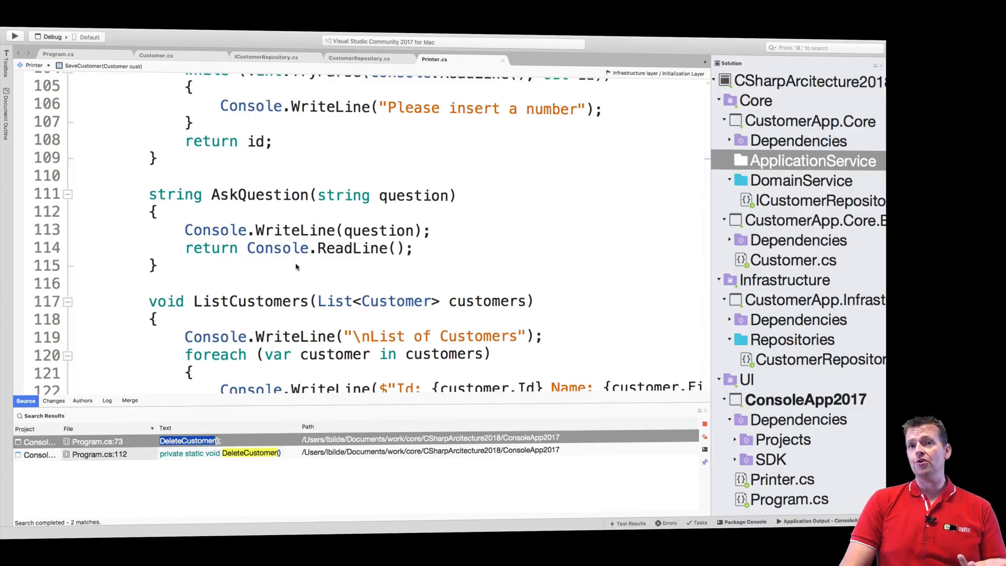
scroll(down, 3)
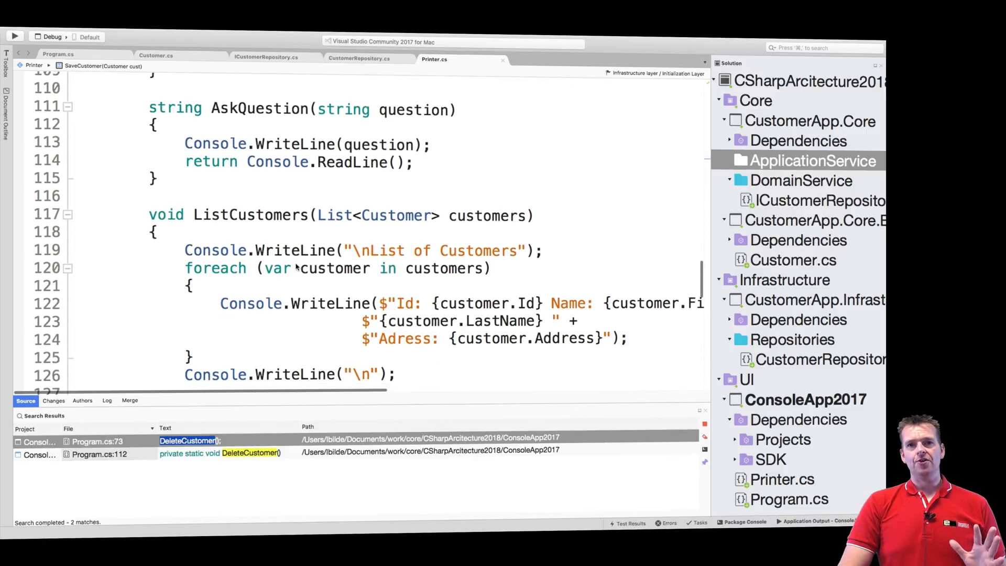
Review the UI region's helper methods such as AskQuestion before folding it again
scroll(up, 3)
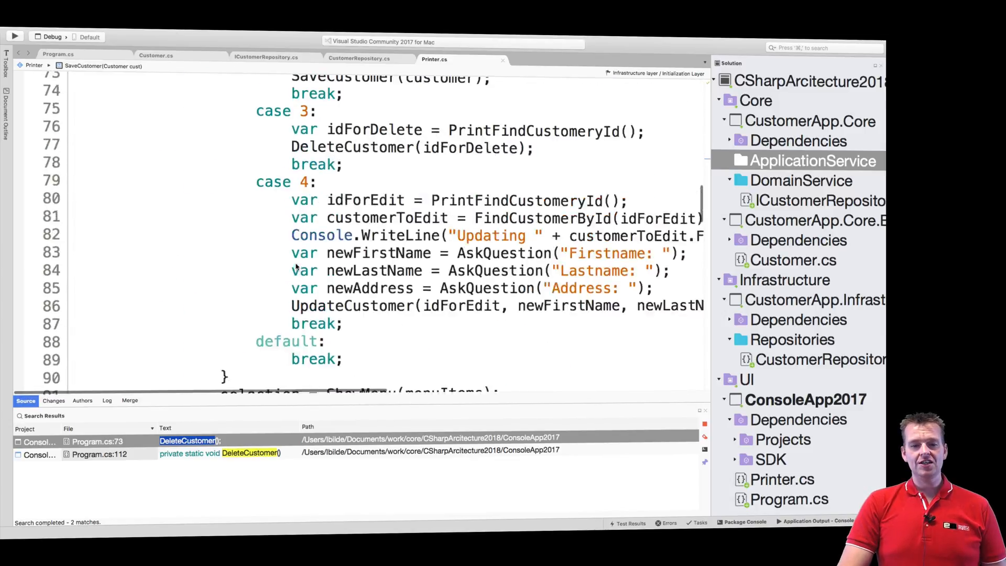
scroll(up, 3)
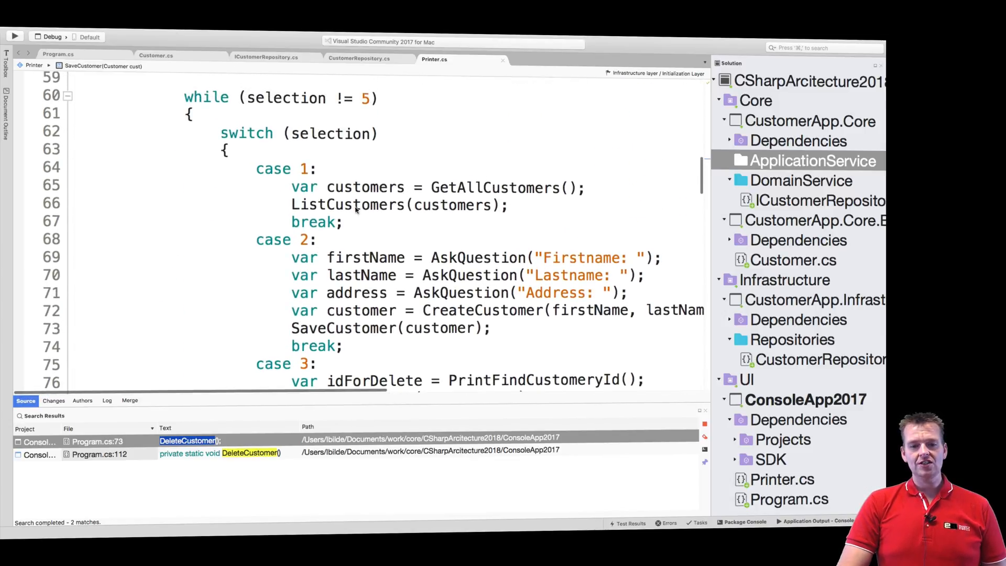
scroll(down, 3)
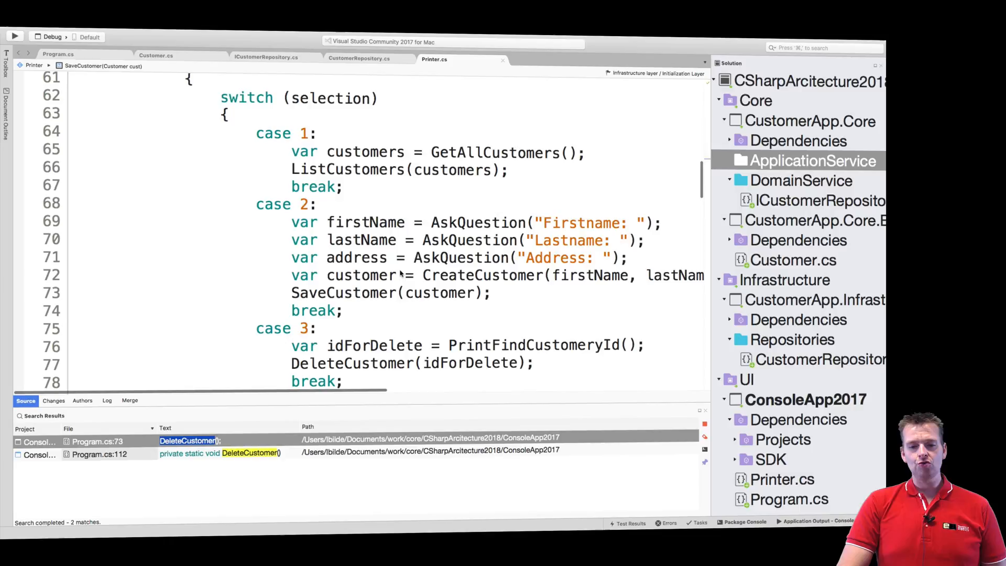
scroll(down, 3)
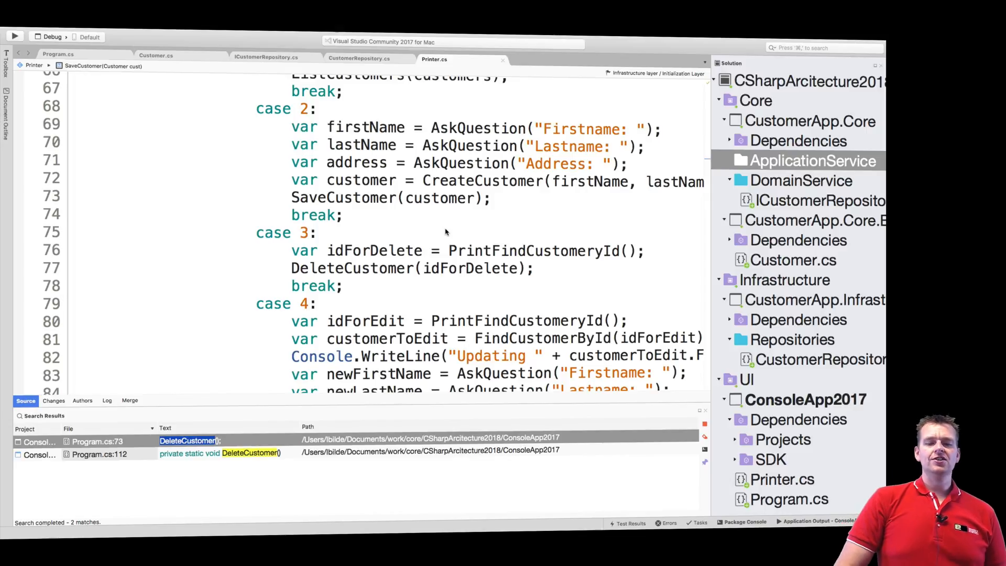
mouse_move(359, 206)
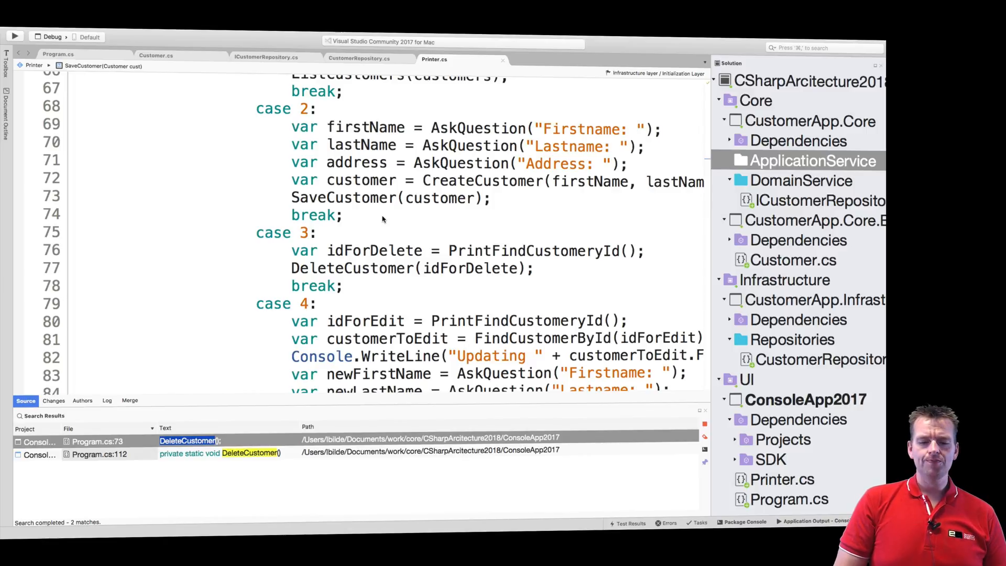
scroll(down, 3)
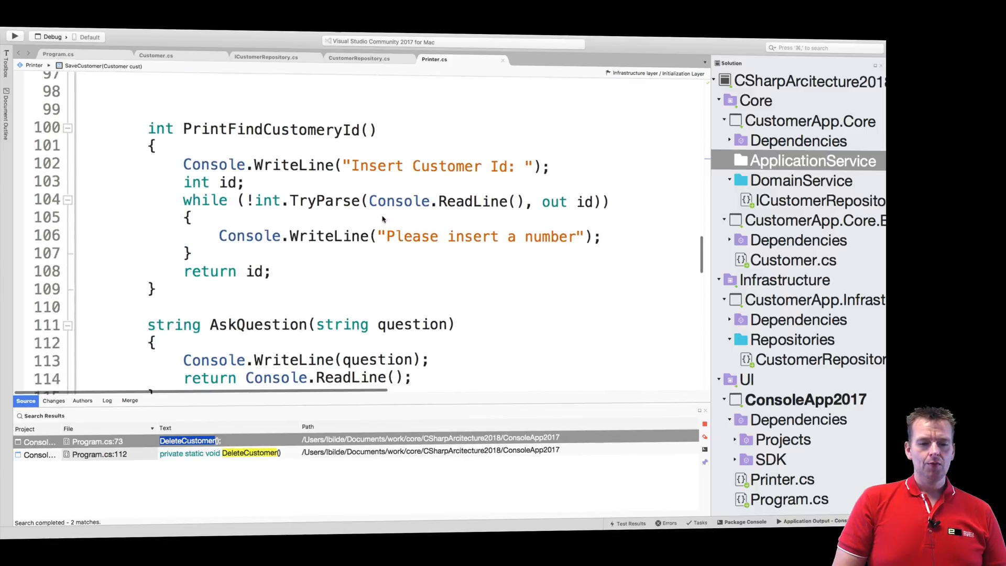
scroll(up, 3)
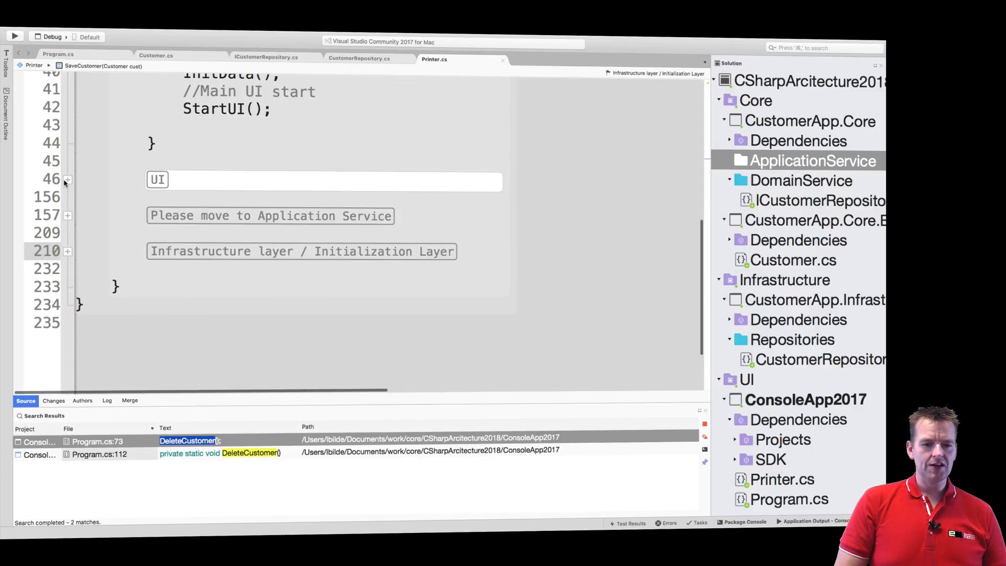
Expand the Please move to Application Service region and read UpdateCustomer through CreateCustomer and SaveCustomer
click(67, 215)
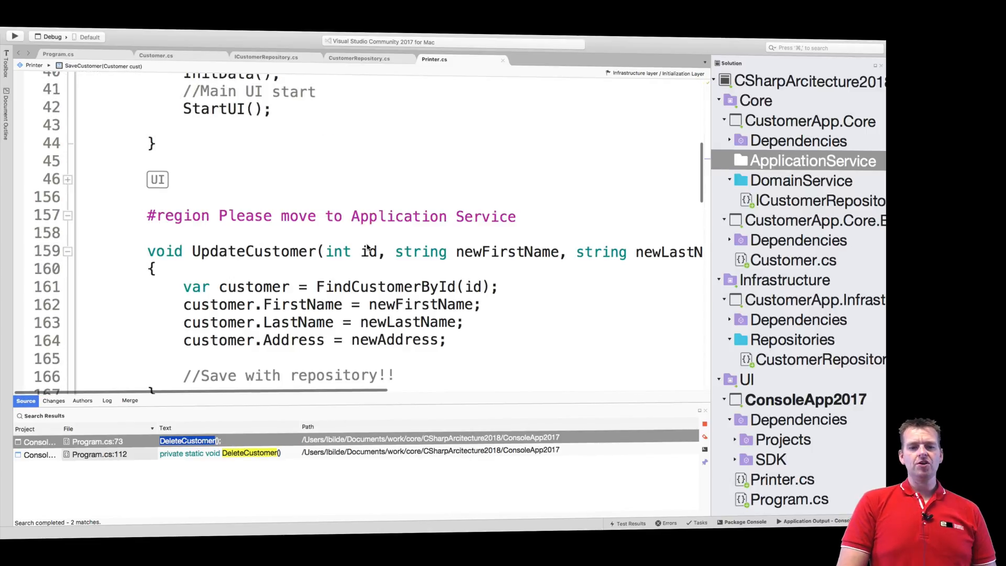
scroll(down, 3)
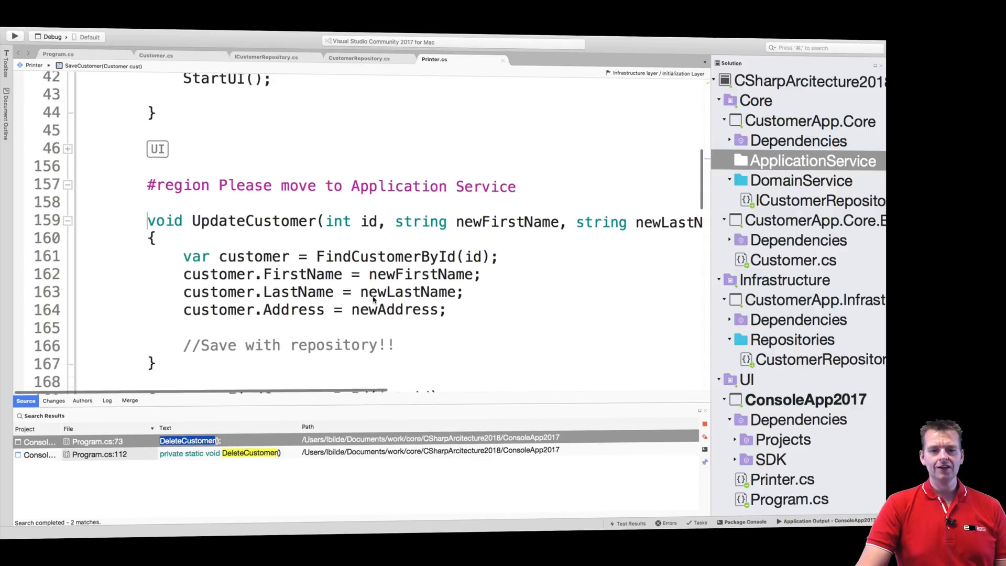
scroll(down, 3)
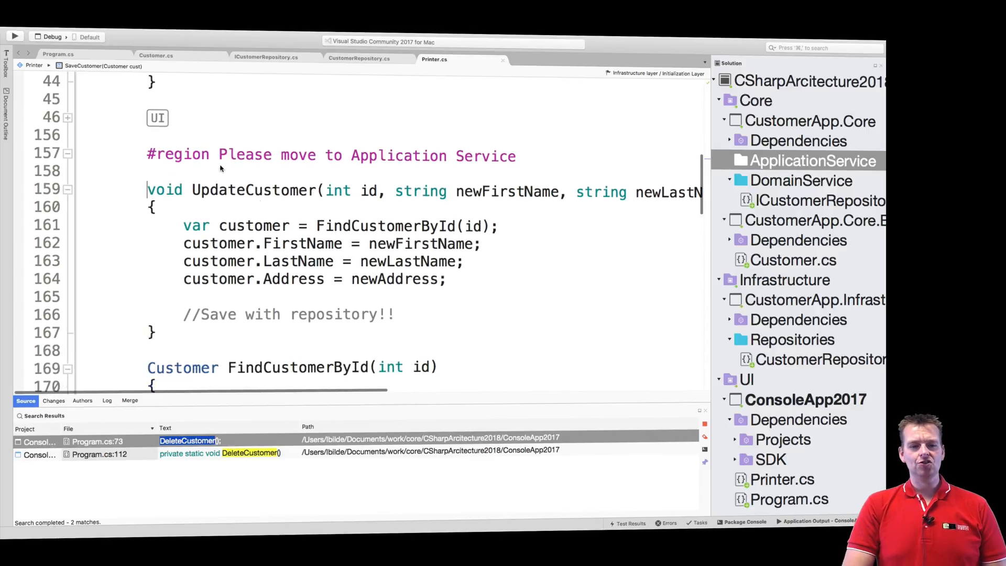
scroll(down, 3)
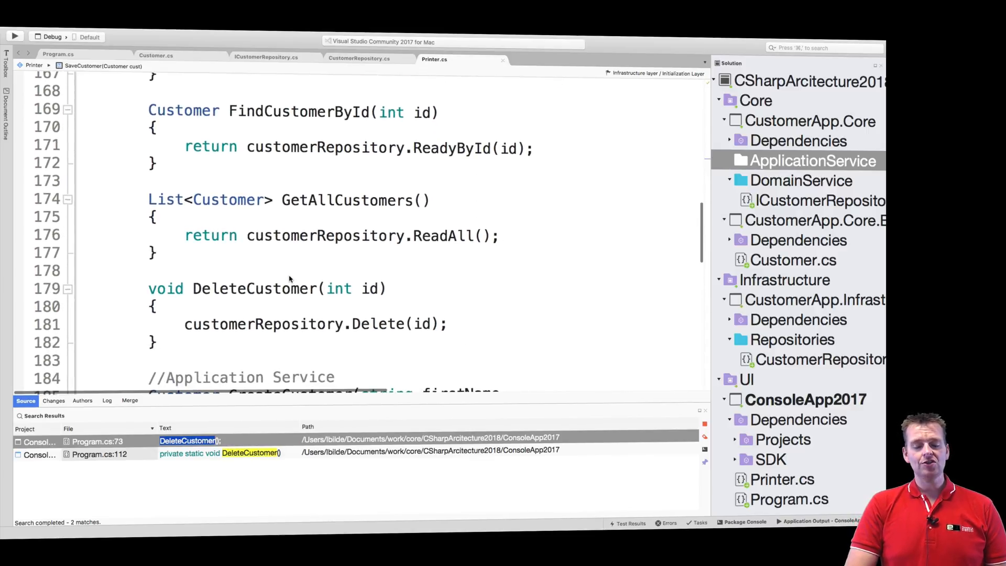
scroll(down, 3)
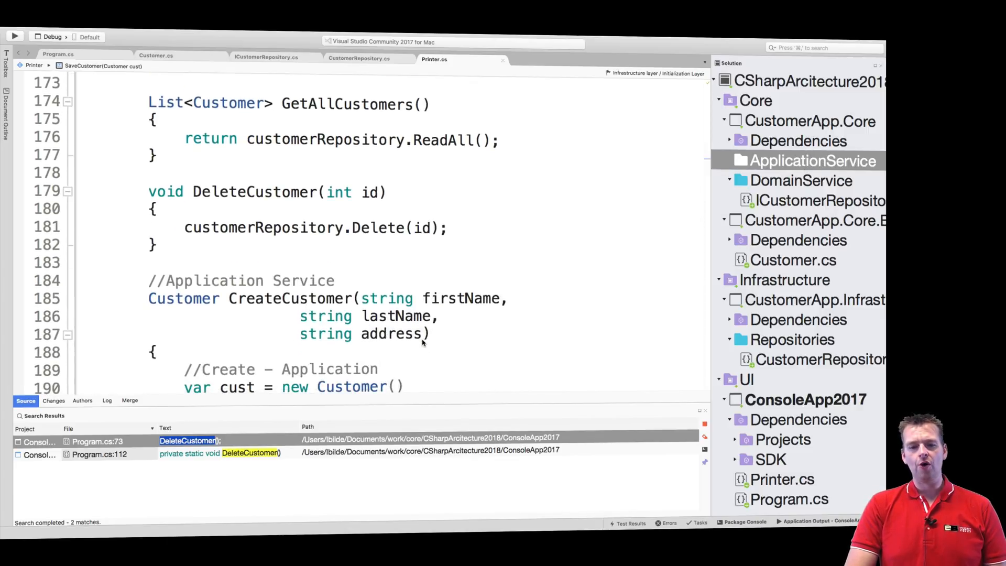
scroll(down, 3)
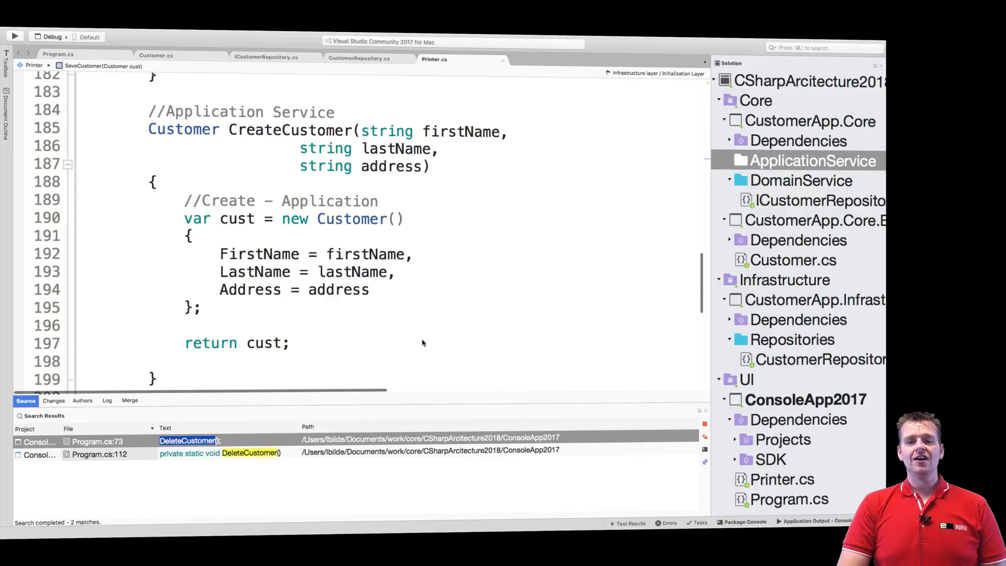
scroll(down, 3)
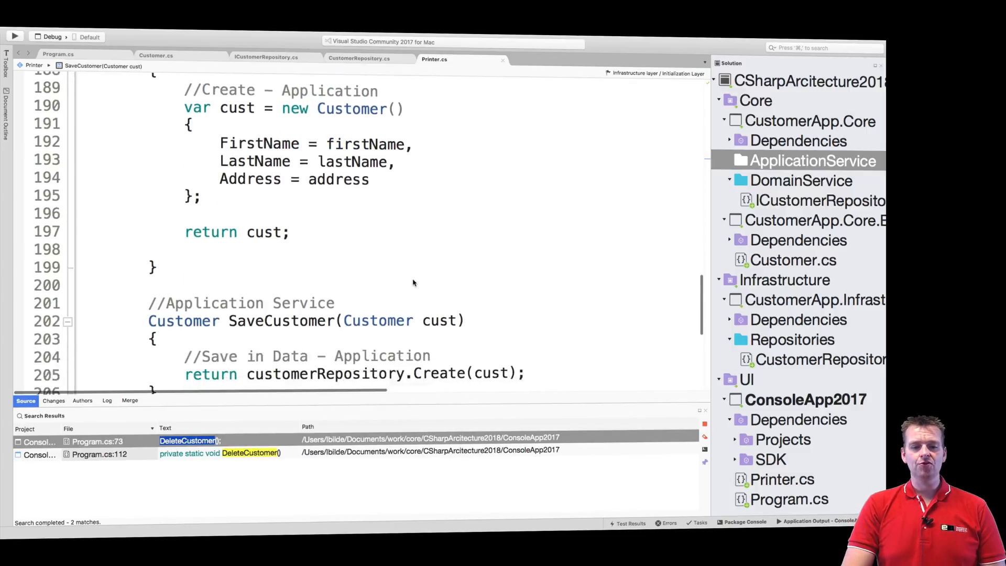
scroll(down, 3)
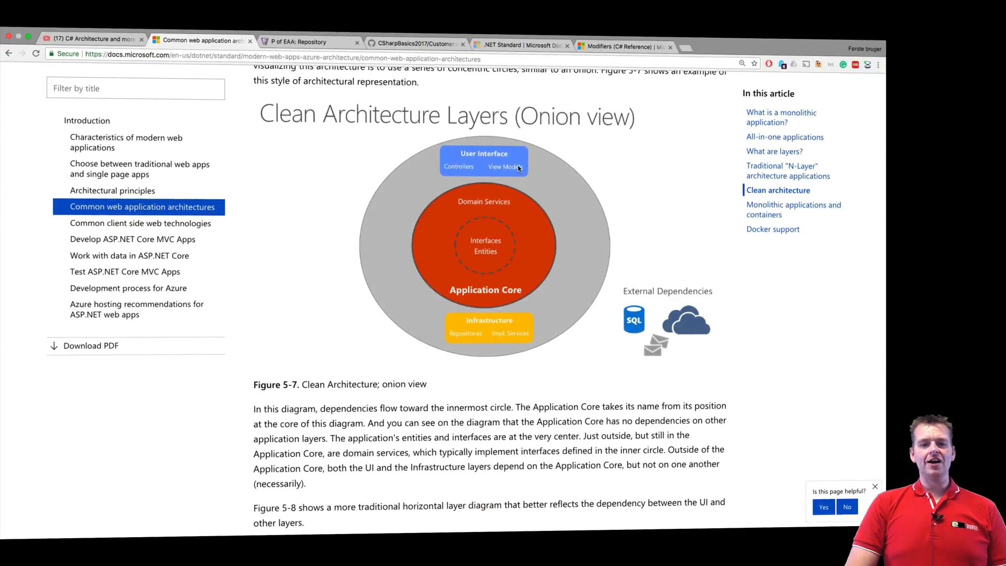
mouse_move(526, 295)
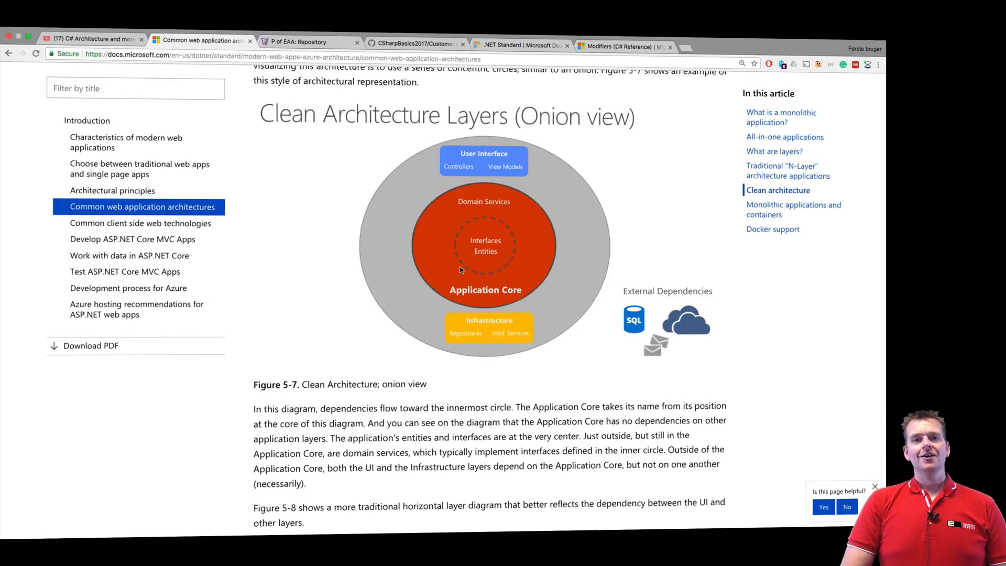
mouse_move(395, 277)
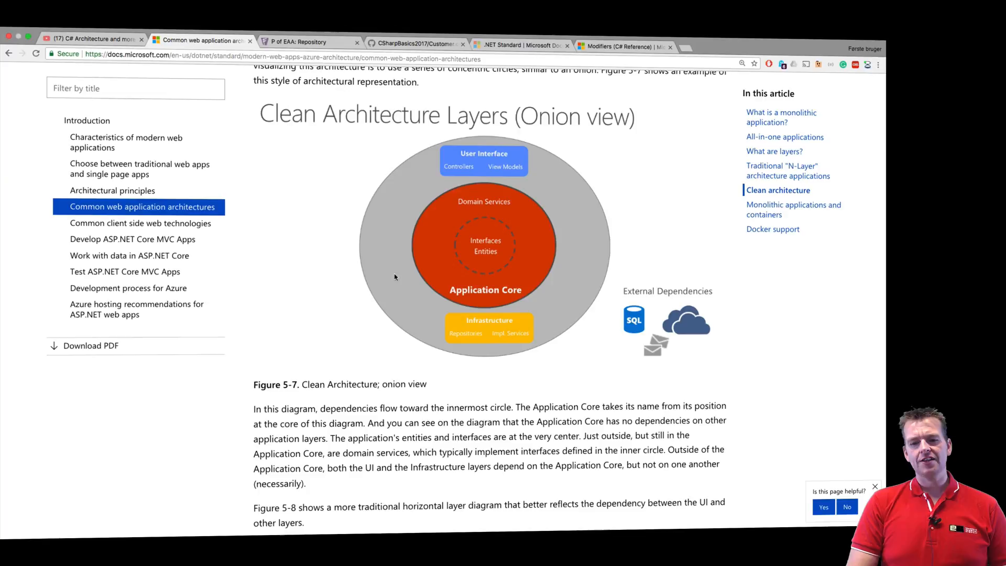
mouse_move(338, 367)
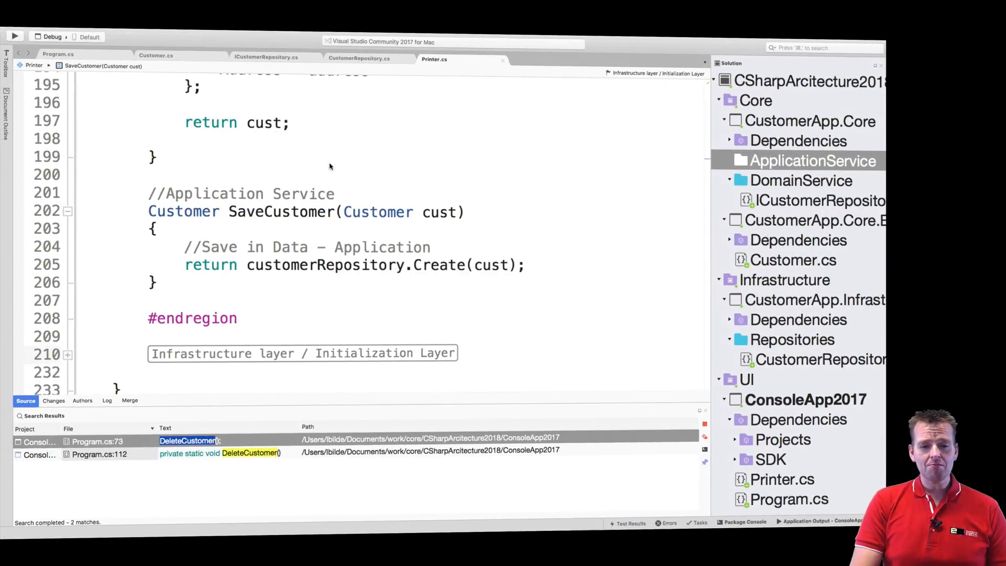
Scroll back up from #endregion to the Please move to Application Service header below StartUI
scroll(up, 3)
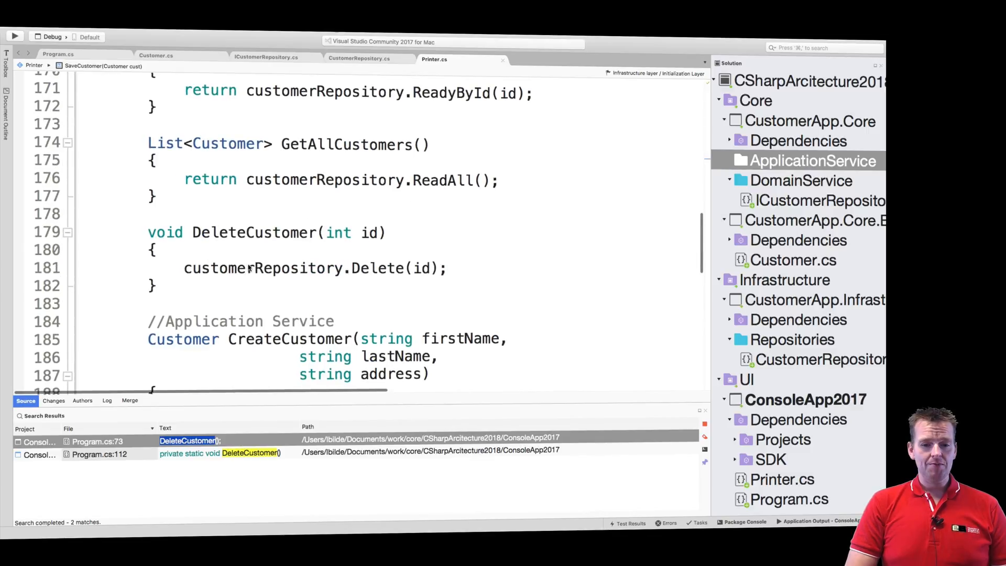
scroll(up, 3)
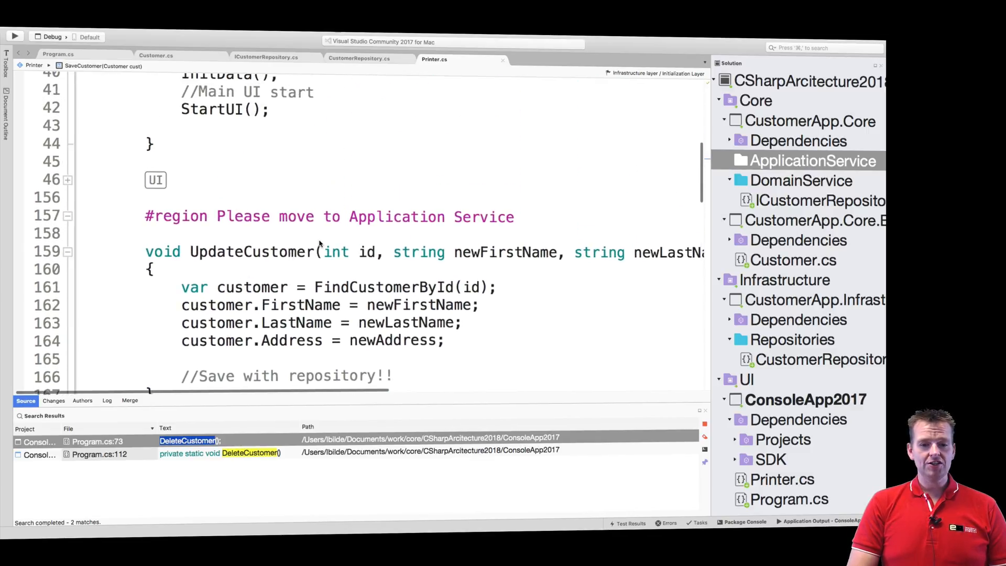
scroll(up, 3)
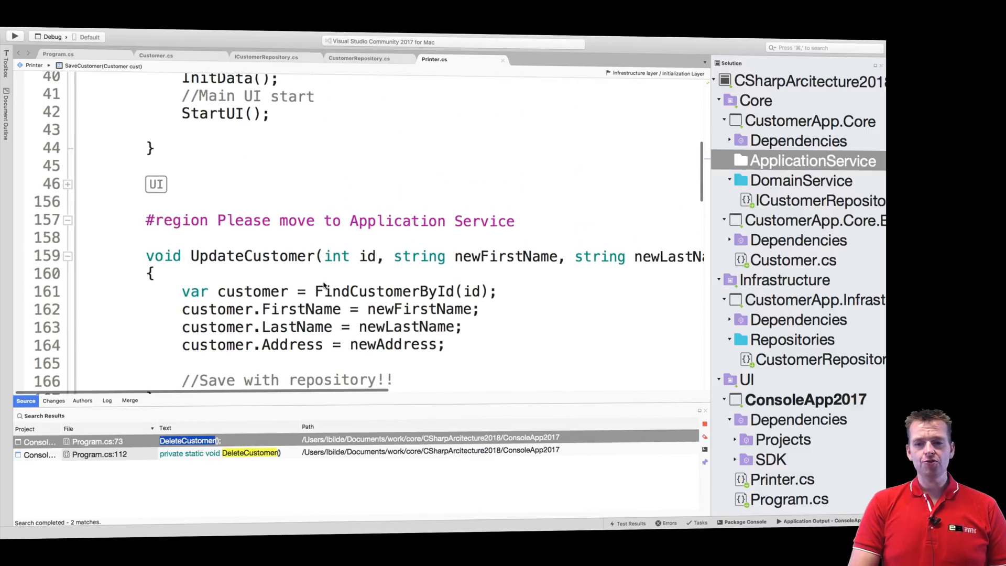